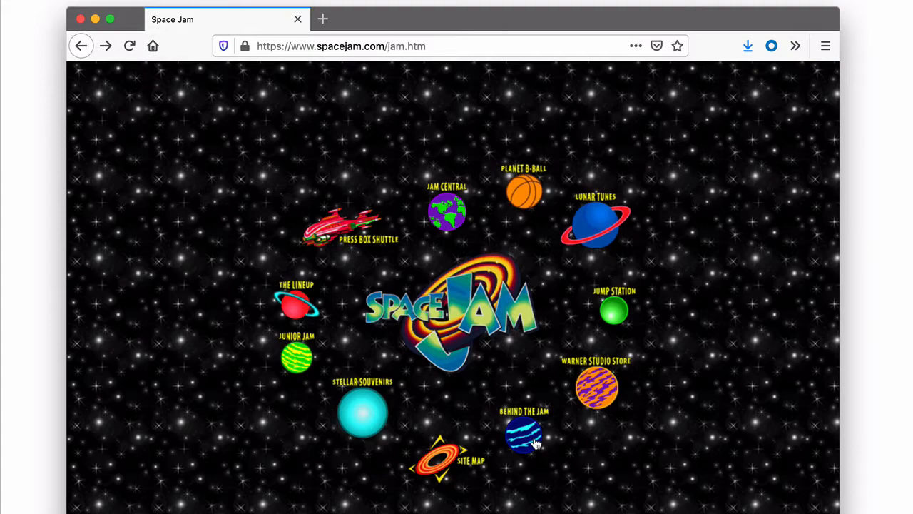
Add scope="col" to the Day, Lunch and Dinner th cells in the header row
{"action": "left_click", "coordinate": [522, 435]}
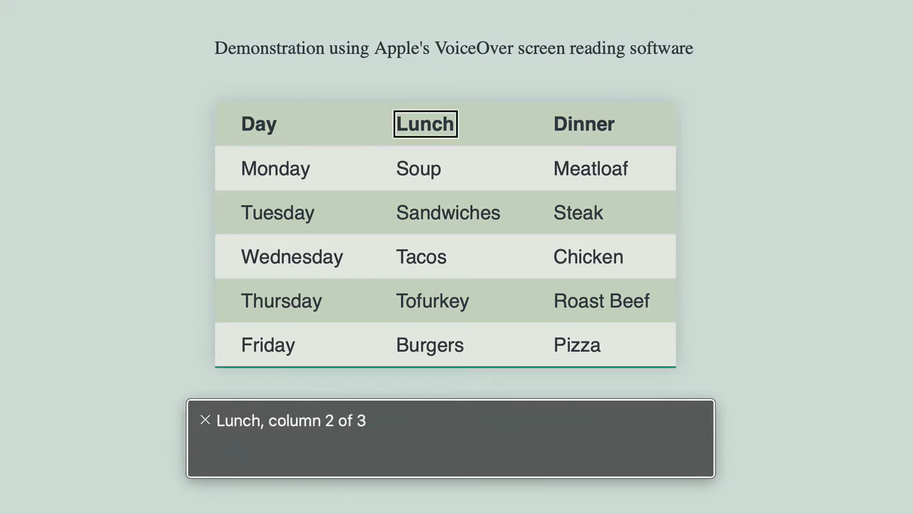
{"action": "key", "text": "Right"}
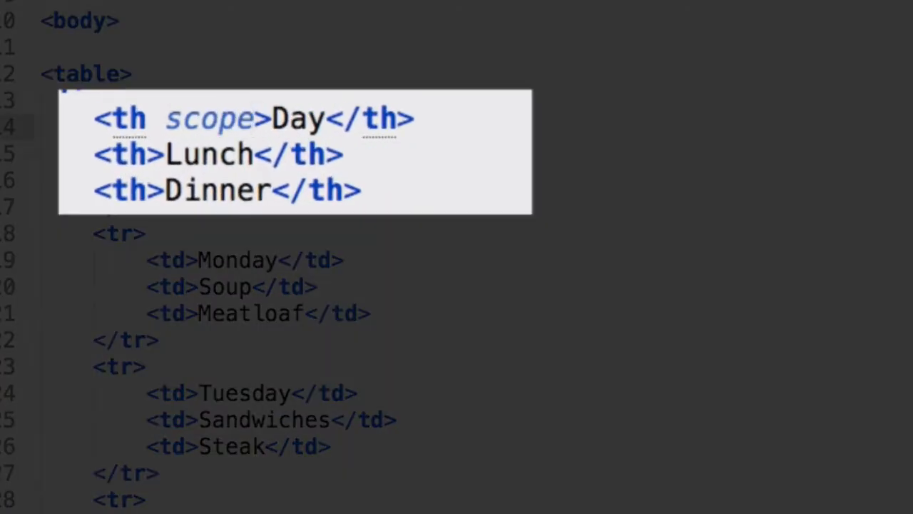
{"action": "type", "text": "=\"c\""}
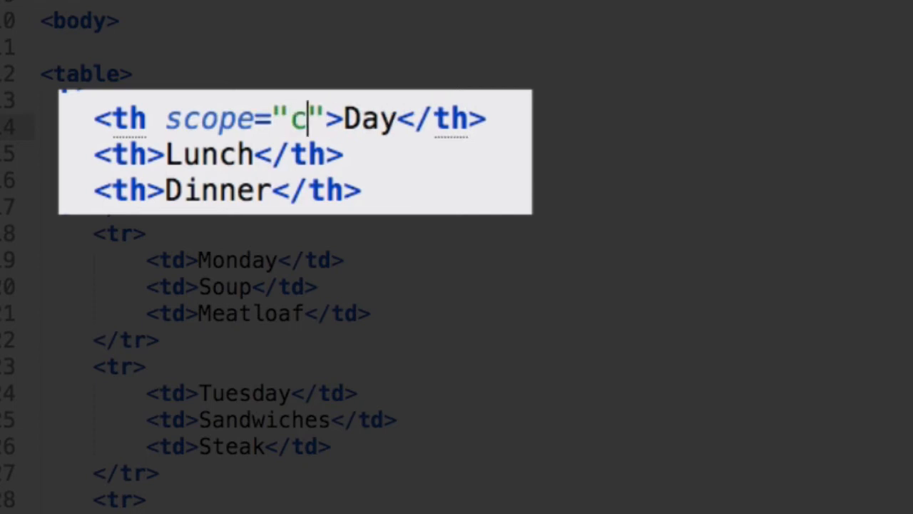
{"action": "type", "text": "ol"}
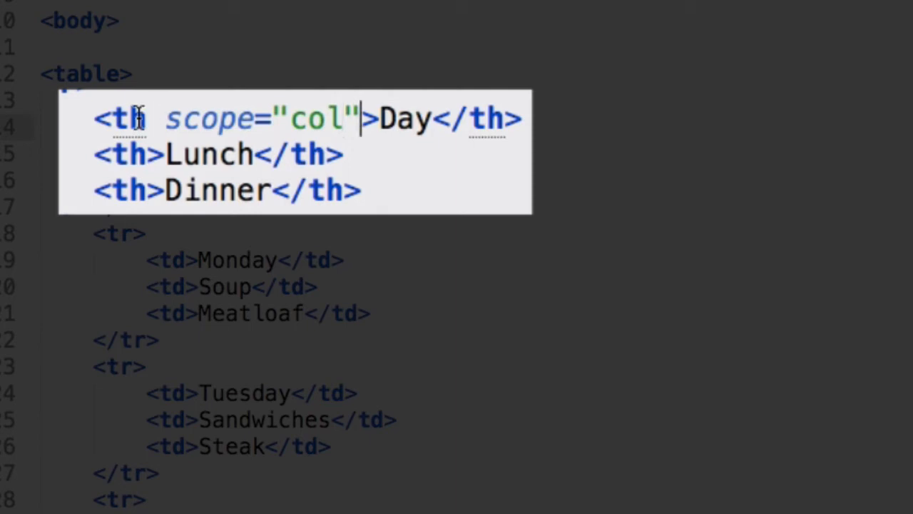
{"action": "type", "text": "scope=\"col\""}
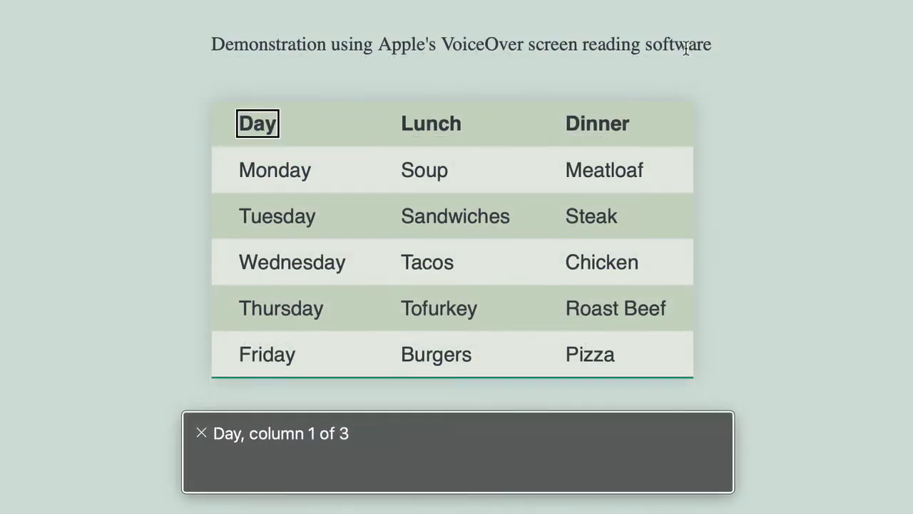
{"action": "key", "text": "Right"}
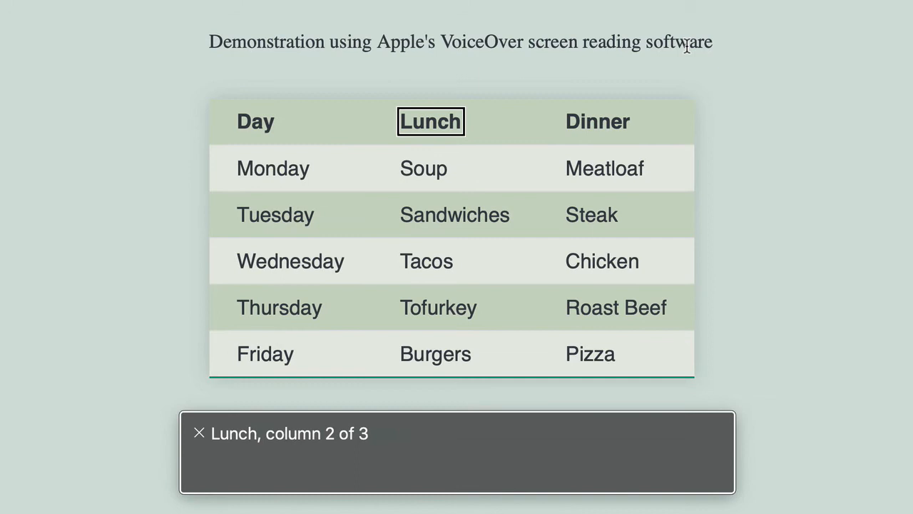
{"action": "key", "text": "Right"}
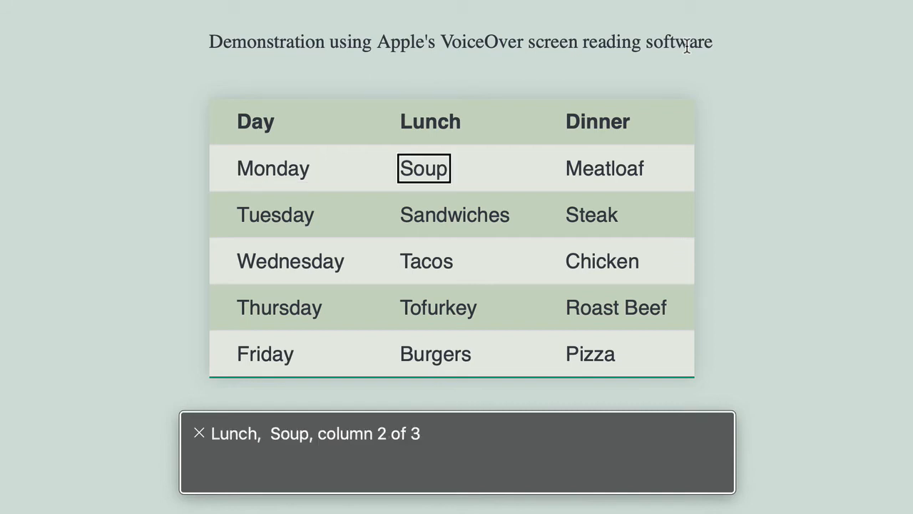
{"action": "key", "text": "Right"}
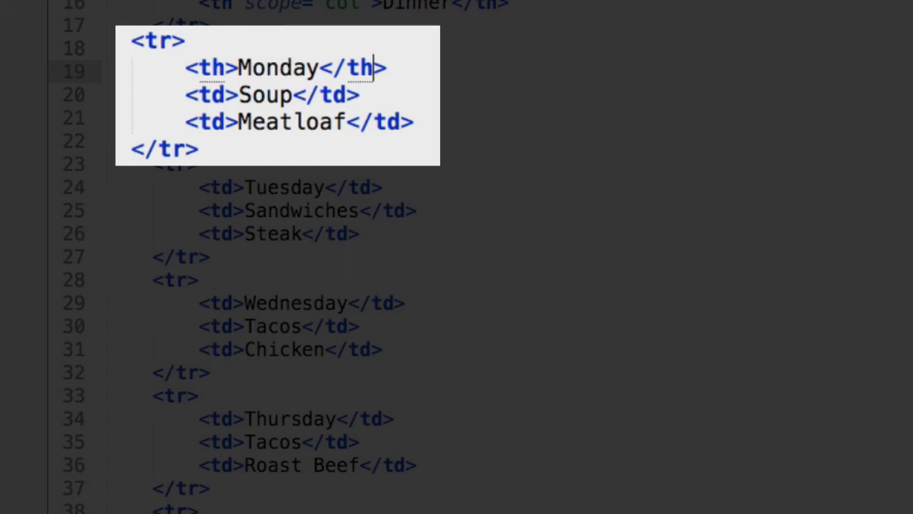
Mark Monday and Tuesday as th row headers carrying scope="row"
{"action": "type", "text": "scop"}
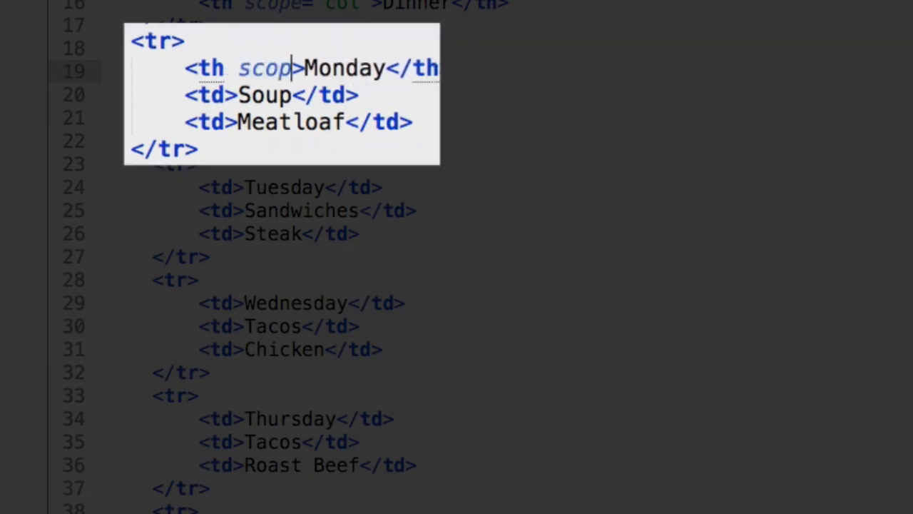
{"action": "type", "text": "=\"row\""}
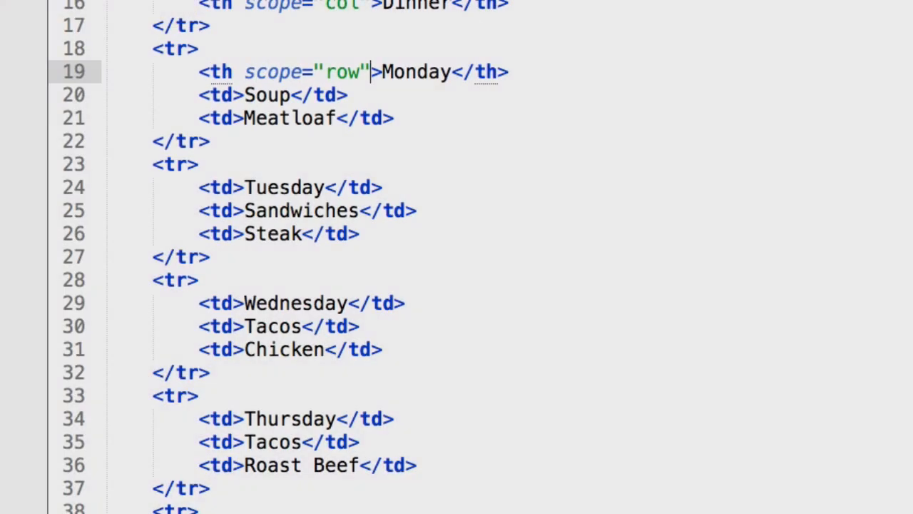
{"action": "scroll", "scroll_direction": "down", "scroll_amount": 3}
{"action": "type", "text": "h"}
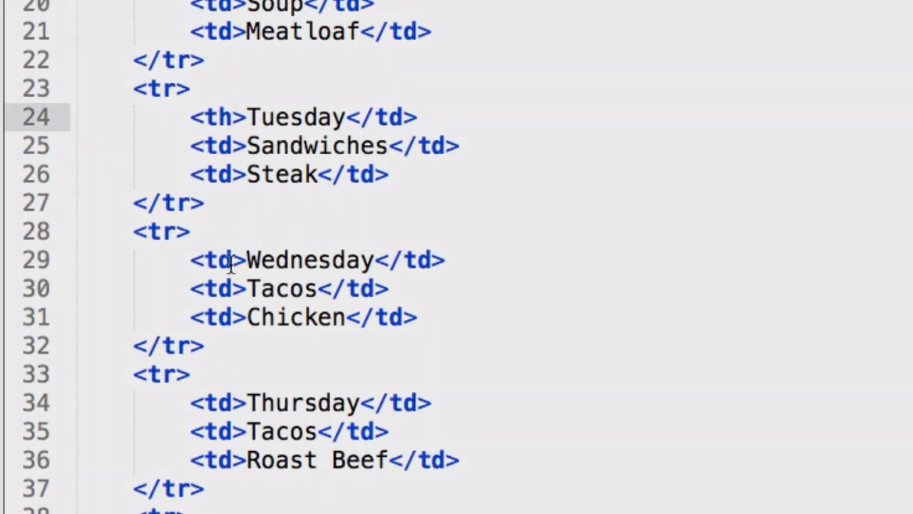
{"action": "scroll", "scroll_direction": "down", "scroll_amount": 3}
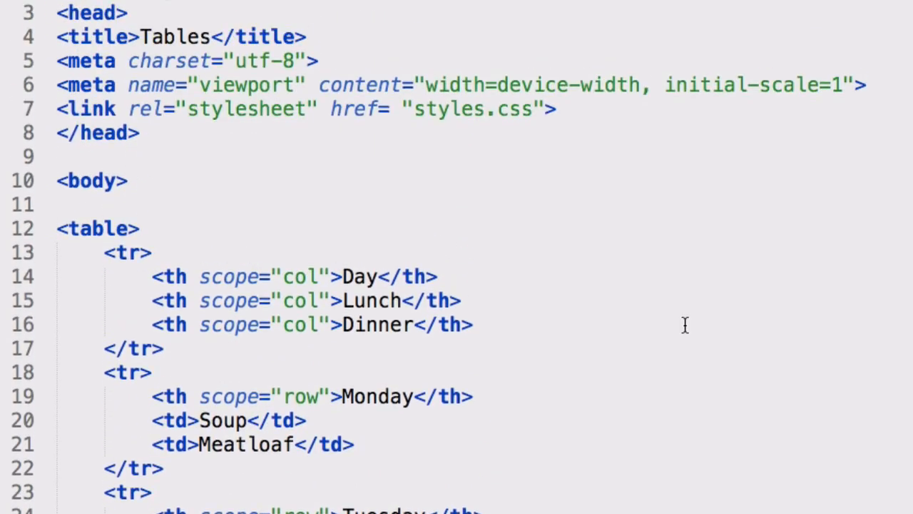
{"action": "mouse_move", "coordinate": [286, 220]}
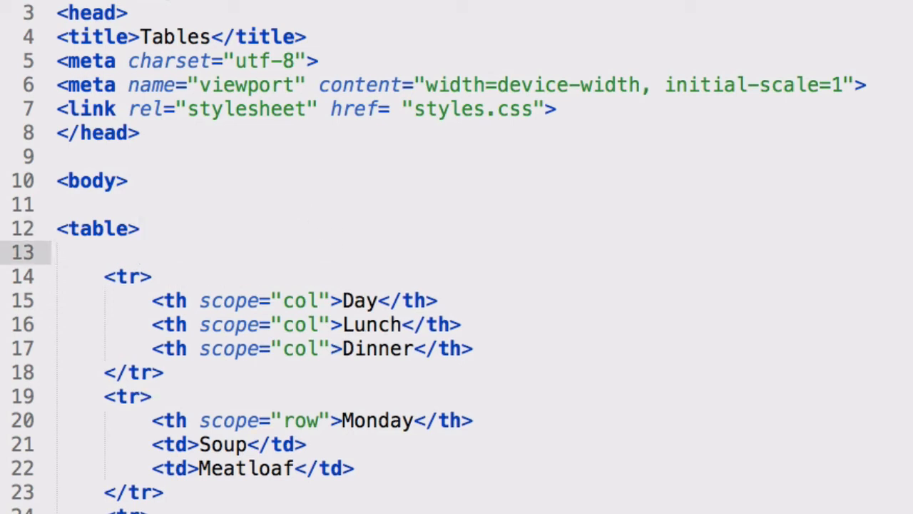
Insert <caption>This week's menu</caption> right after the opening <table> tag
{"action": "type", "text": "<caption>"}
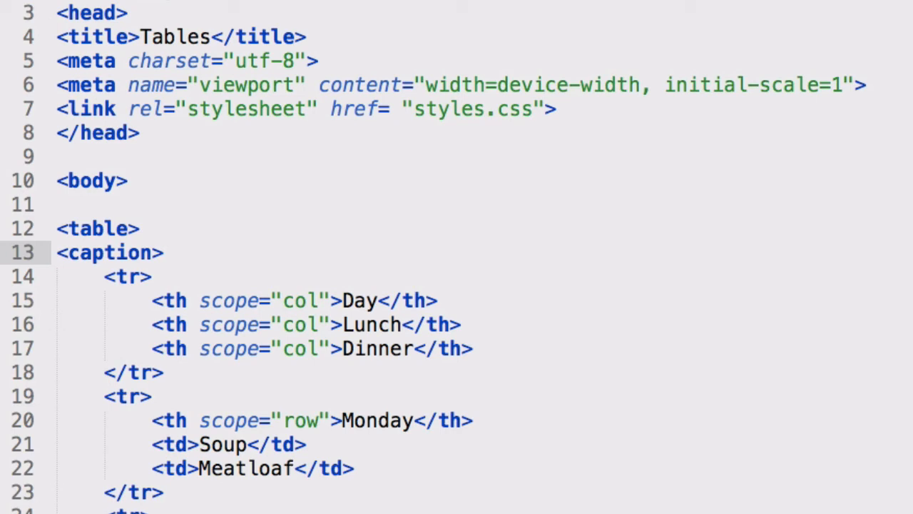
{"action": "type", "text": "T"}
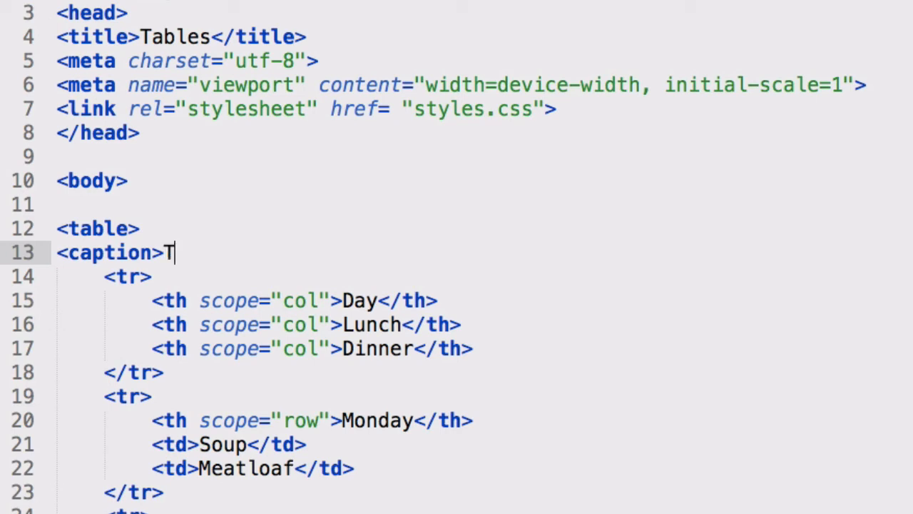
{"action": "type", "text": "his week's men"}
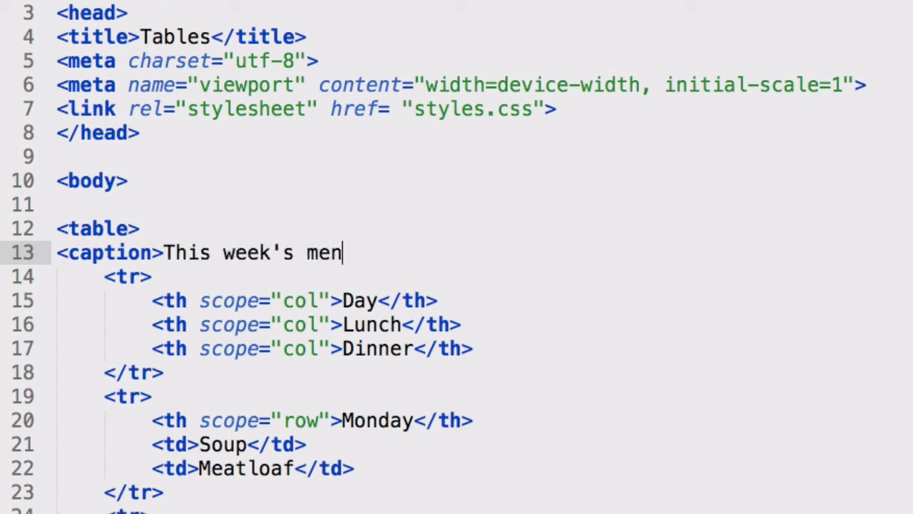
{"action": "type", "text": "u</cap"}
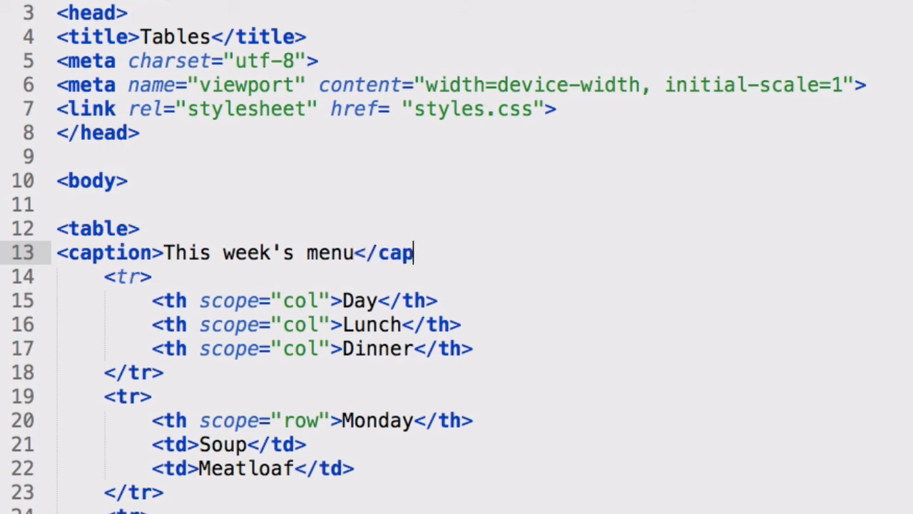
{"action": "type", "text": "tion>"}
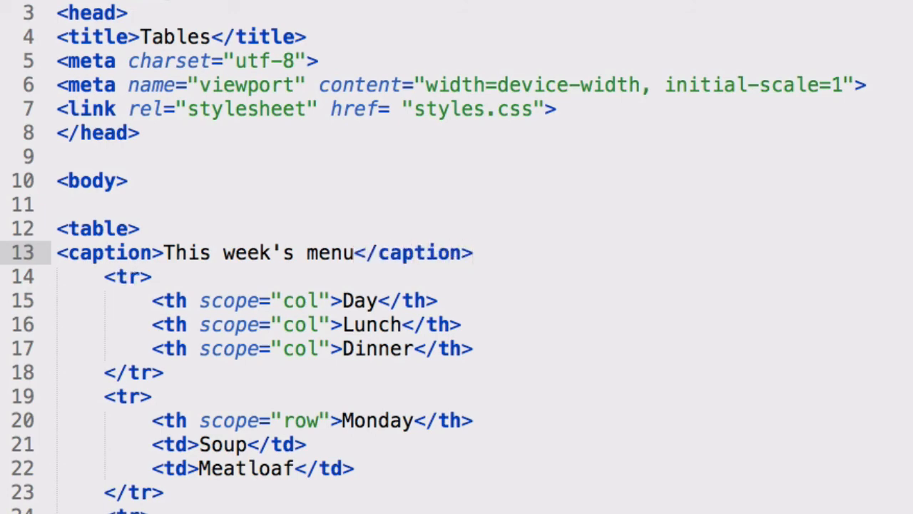